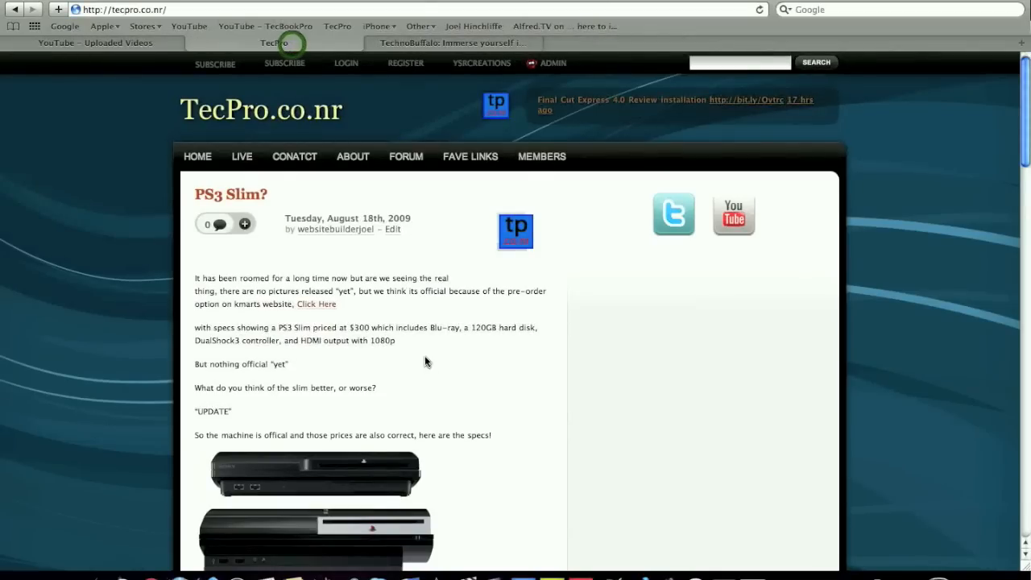
# Step: Scroll the PS3 Slim post down past the console photos to the Specs, PS3 Slim table
pyautogui.scroll(-3)
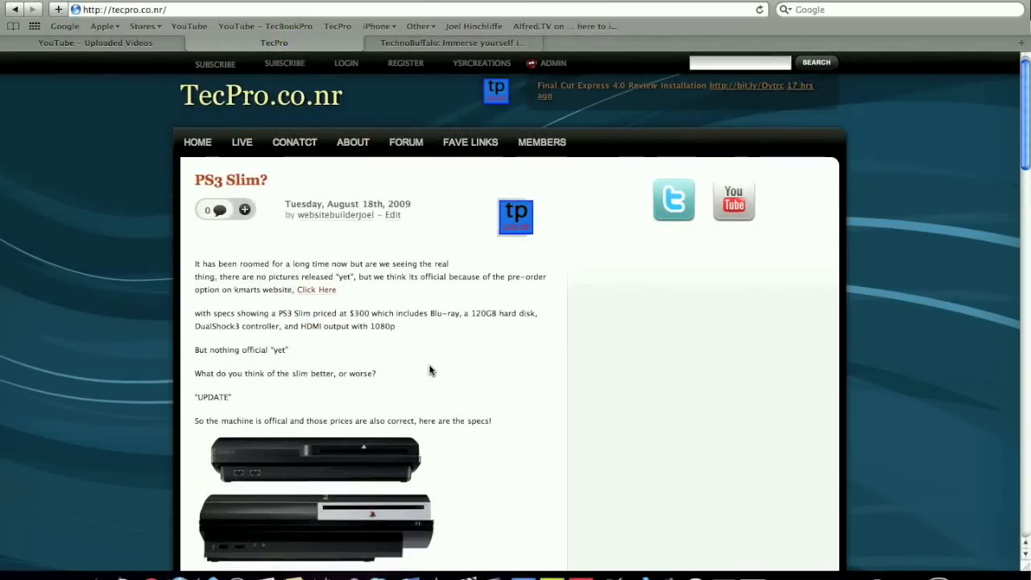
pyautogui.moveTo(390, 348)
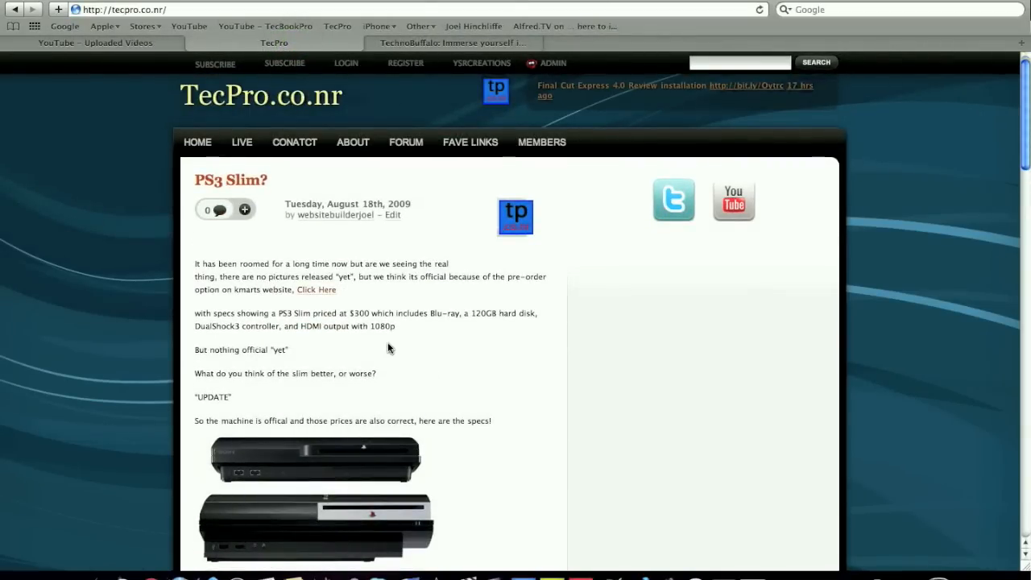
pyautogui.moveTo(306, 346)
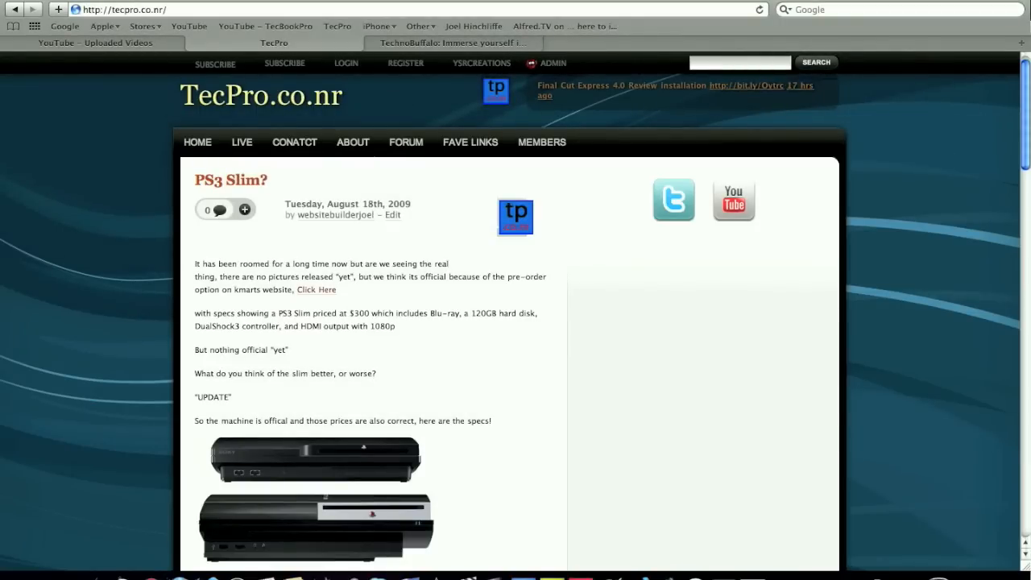
pyautogui.scroll(-3)
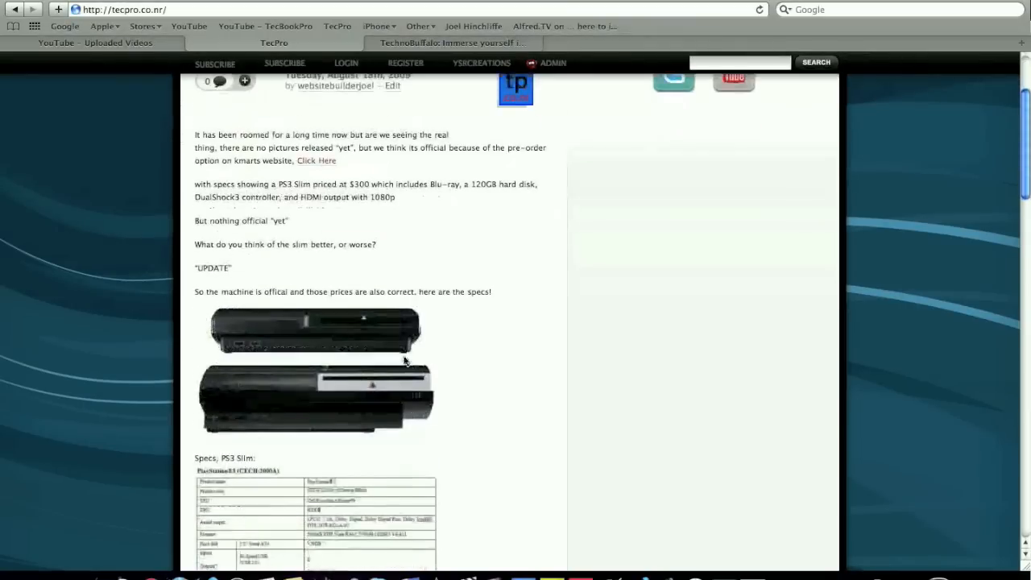
pyautogui.scroll(-3)
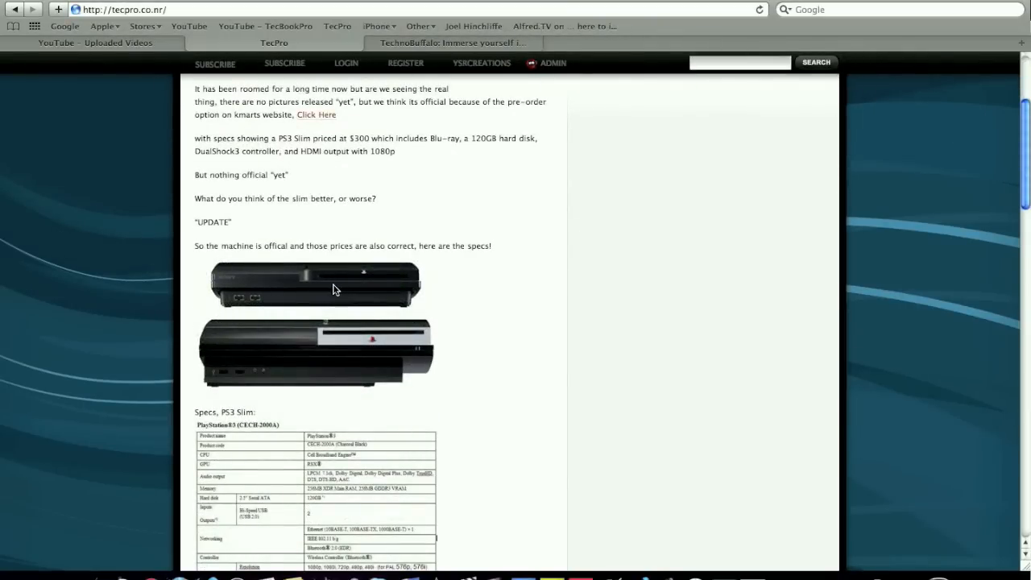
pyautogui.scroll(-3)
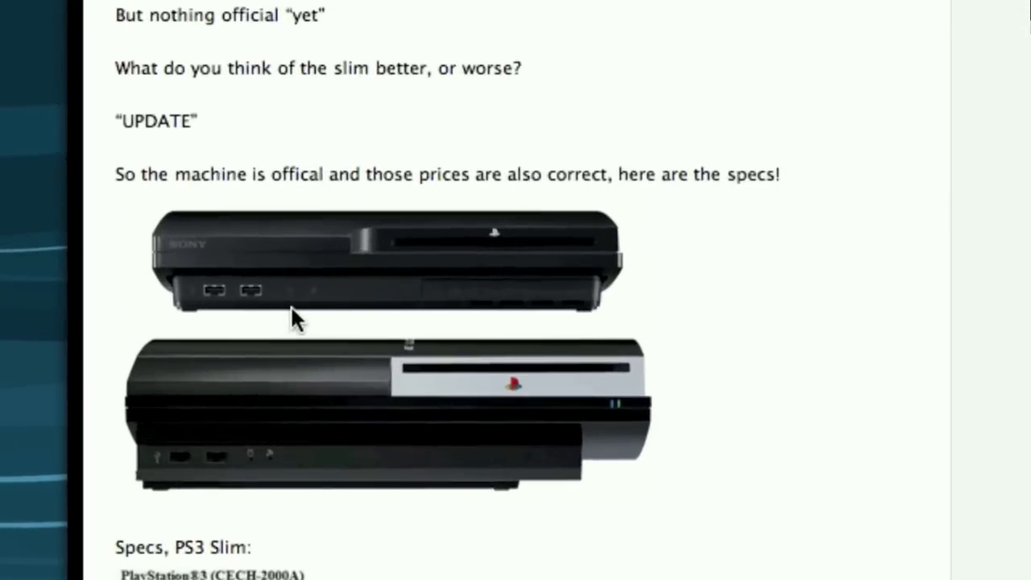
pyautogui.scroll(-3)
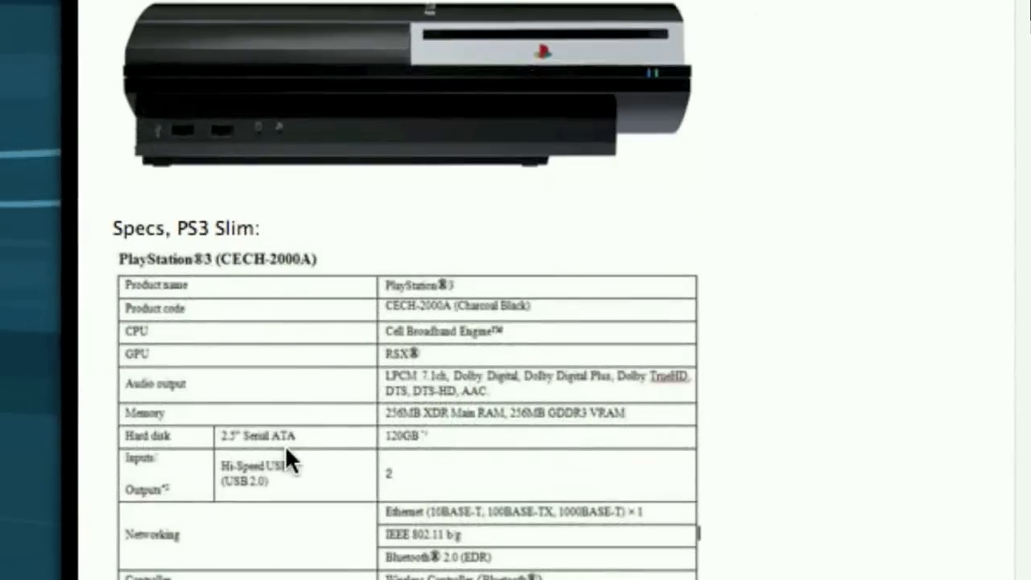
# Step: Scroll through the PS3 Slim specs table to the Original PS3 specs list with its CPU details
pyautogui.scroll(-3)
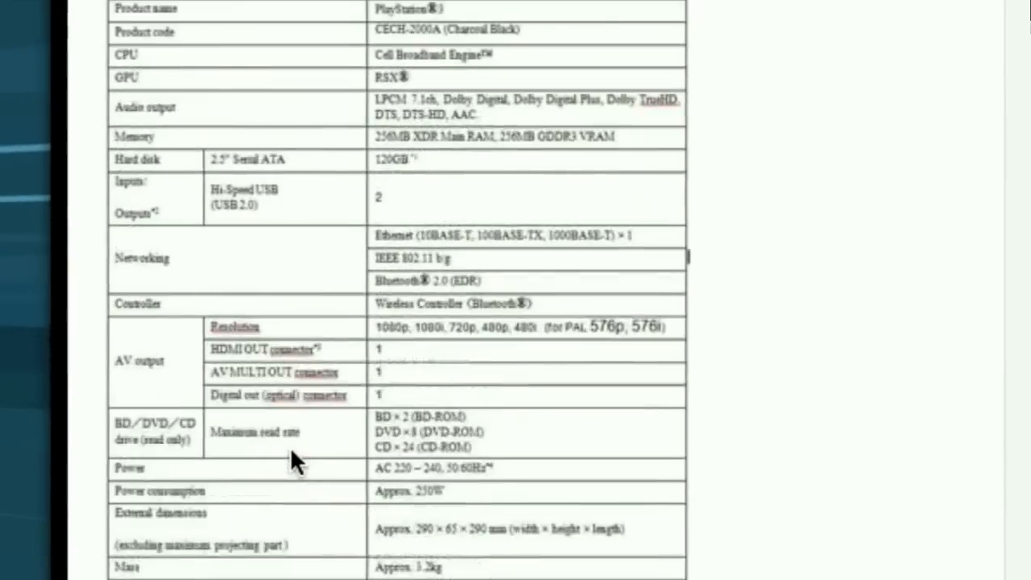
pyautogui.scroll(-3)
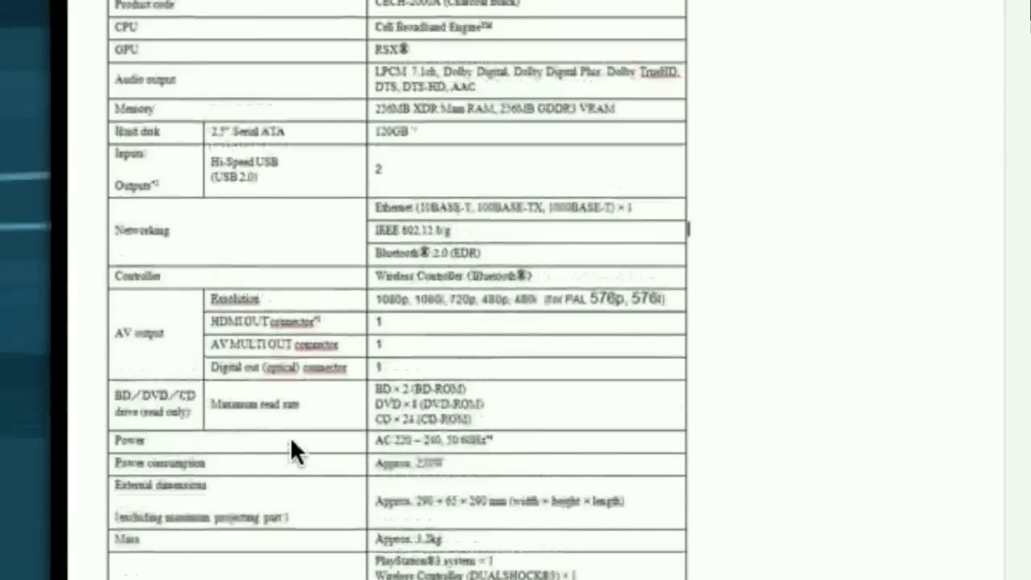
pyautogui.scroll(3)
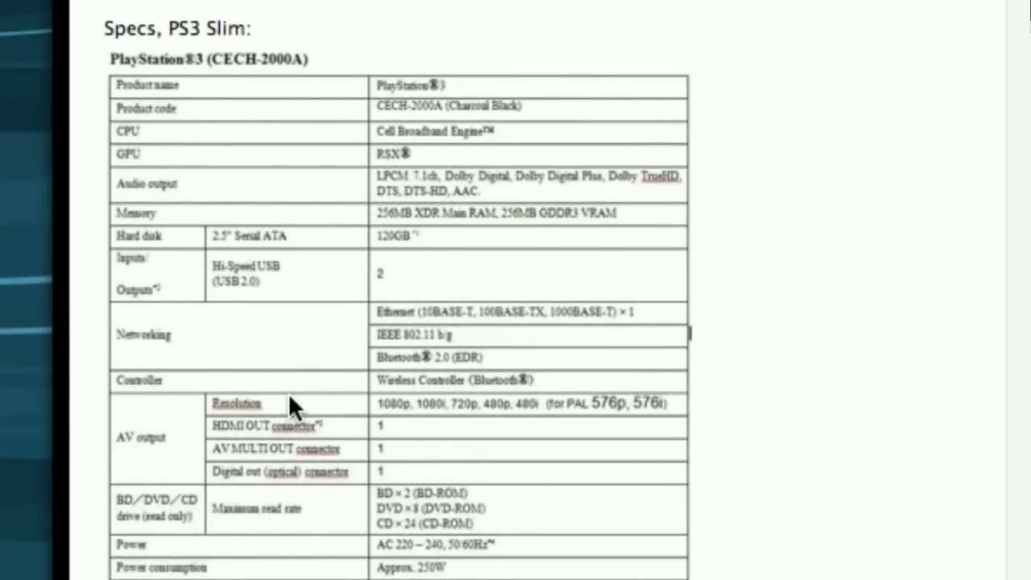
pyautogui.scroll(-3)
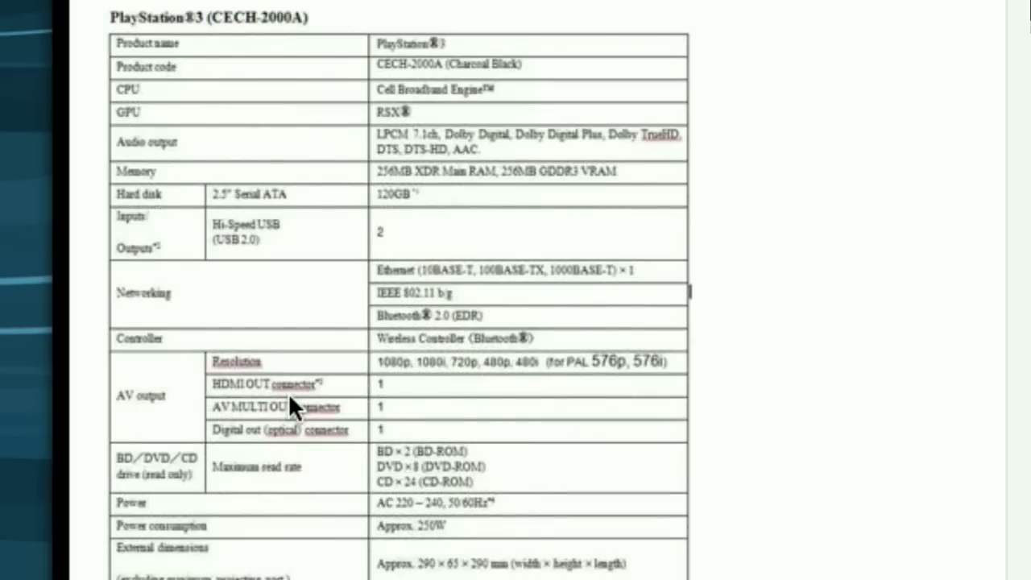
pyautogui.scroll(-3)
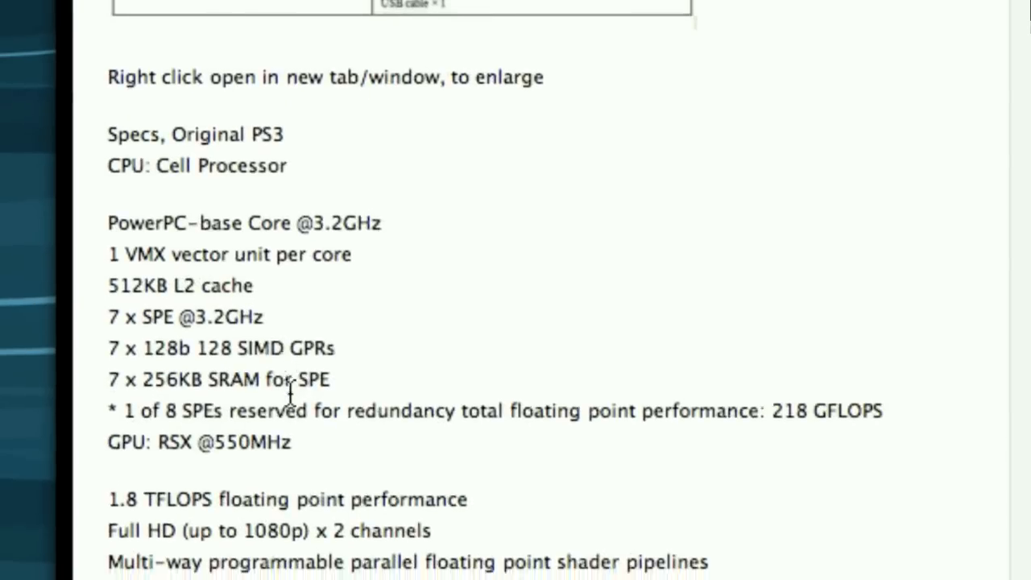
pyautogui.scroll(-3)
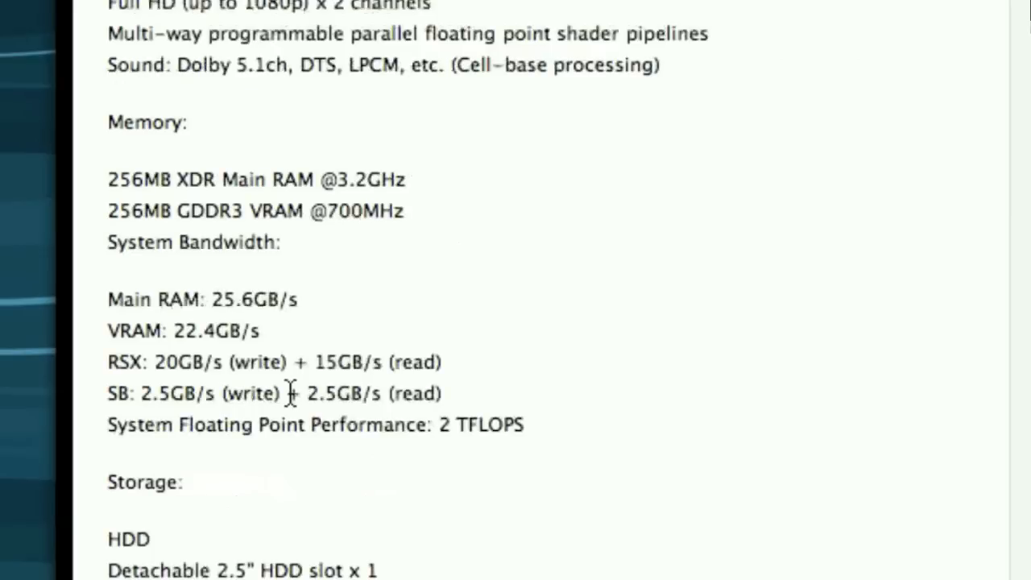
pyautogui.scroll(-3)
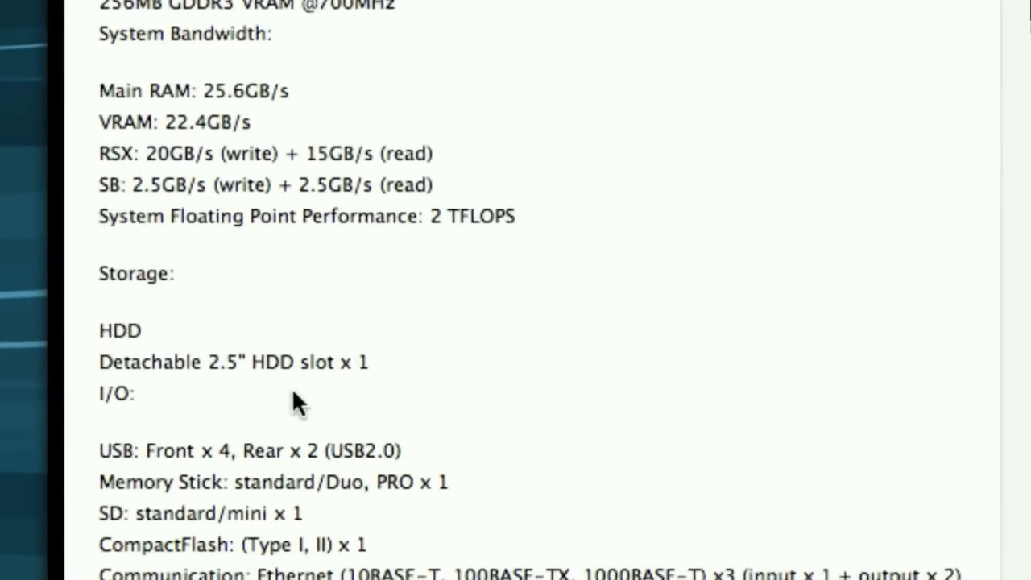
pyautogui.scroll(-3)
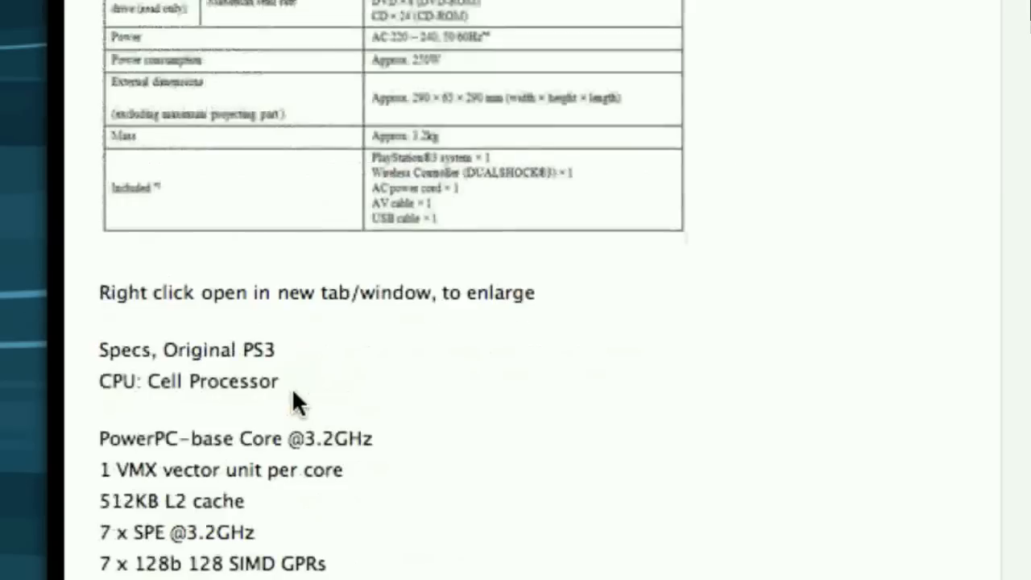
pyautogui.scroll(-3)
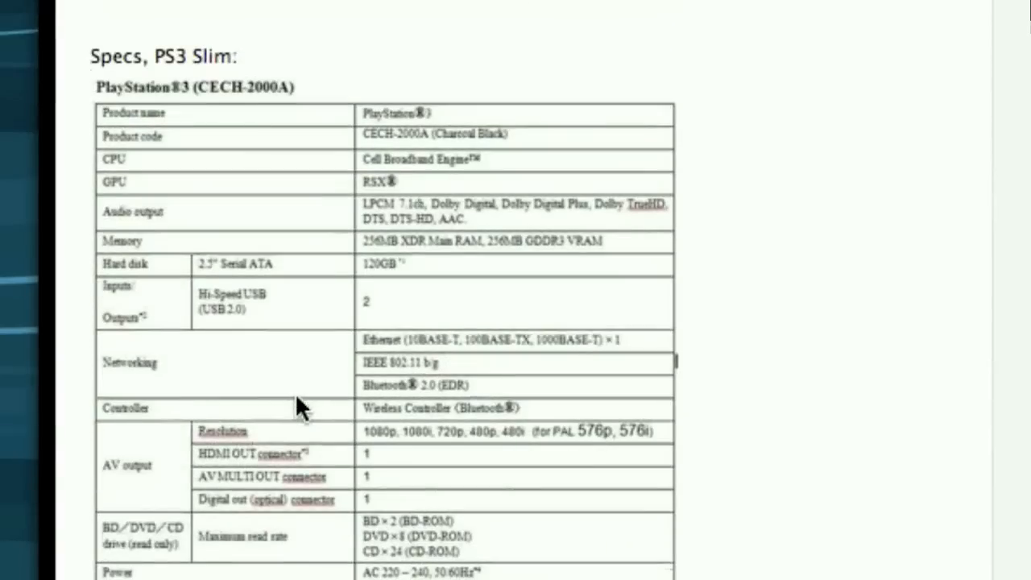
pyautogui.scroll(3)
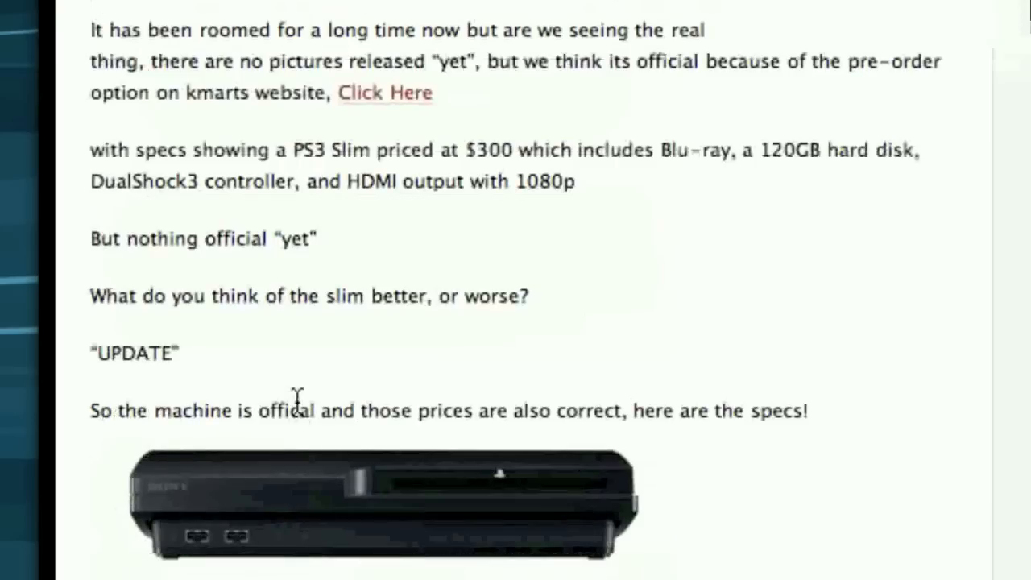
pyautogui.scroll(-3)
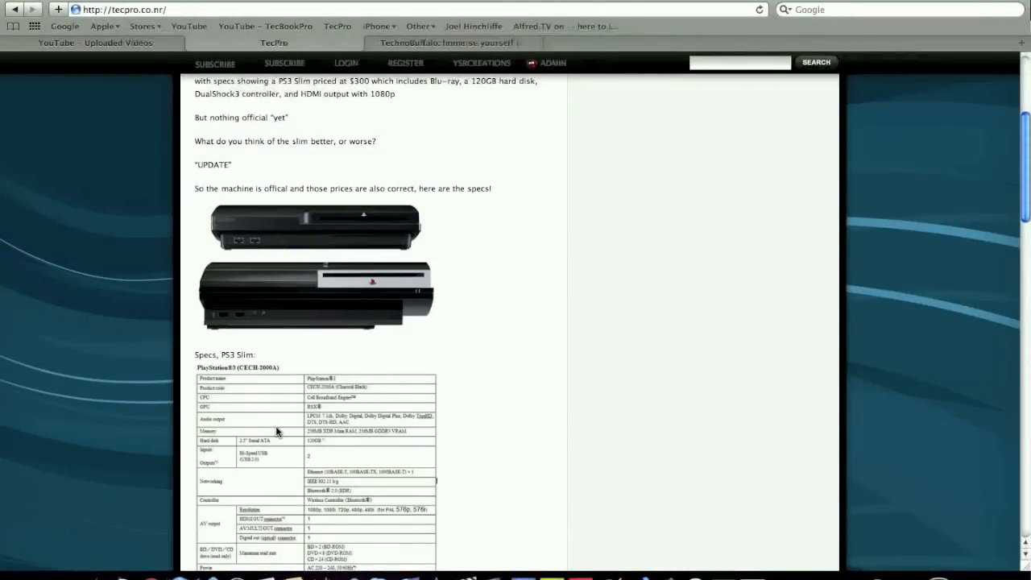
pyautogui.moveTo(292, 396)
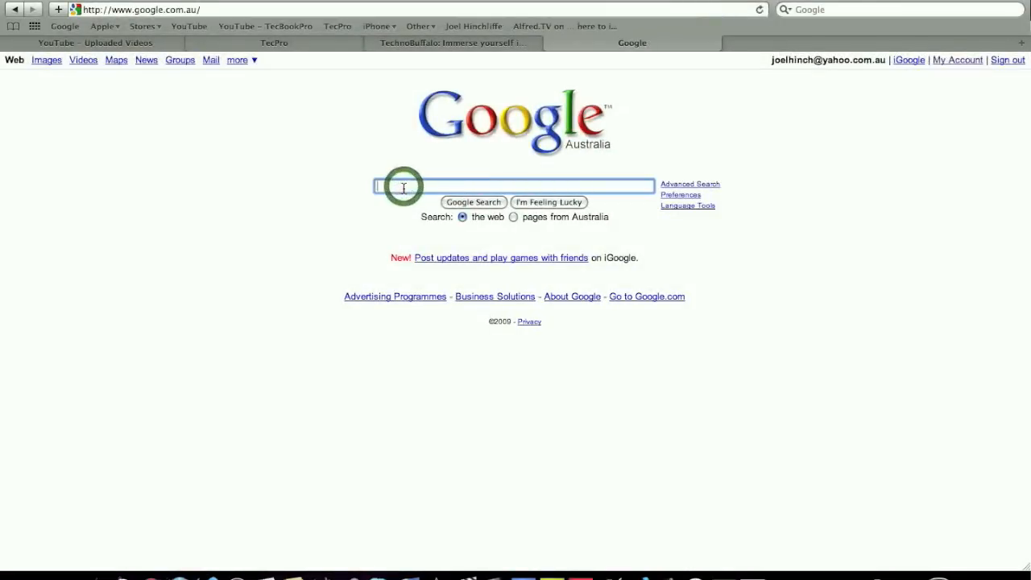
# Step: Search Google for "play tv" and switch to the Images results
pyautogui.write('play tv')
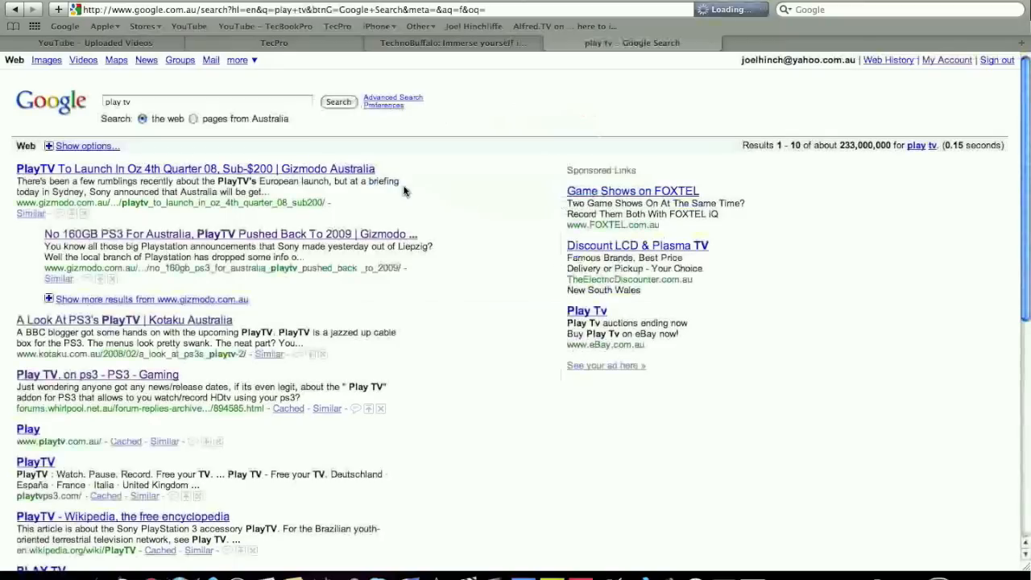
pyautogui.click(45, 59)
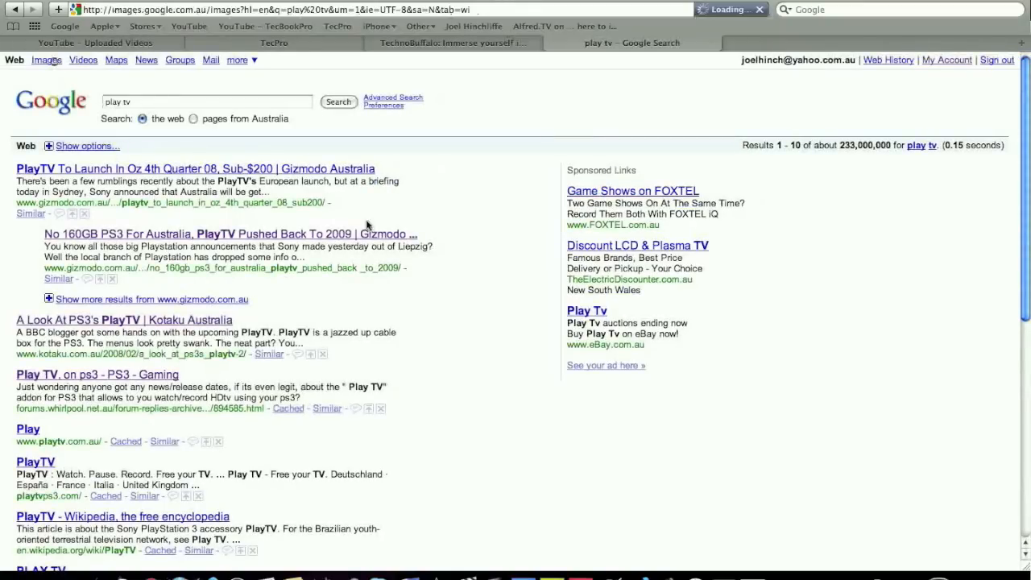
pyautogui.click(45, 60)
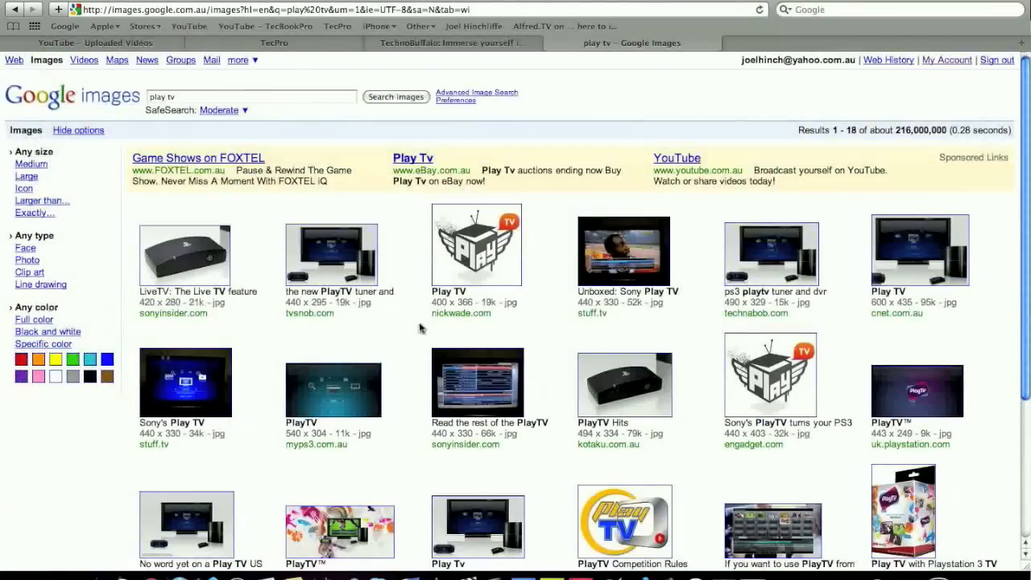
# Step: View the first Play TV image result, return to the image results and scroll through them
pyautogui.click(185, 254)
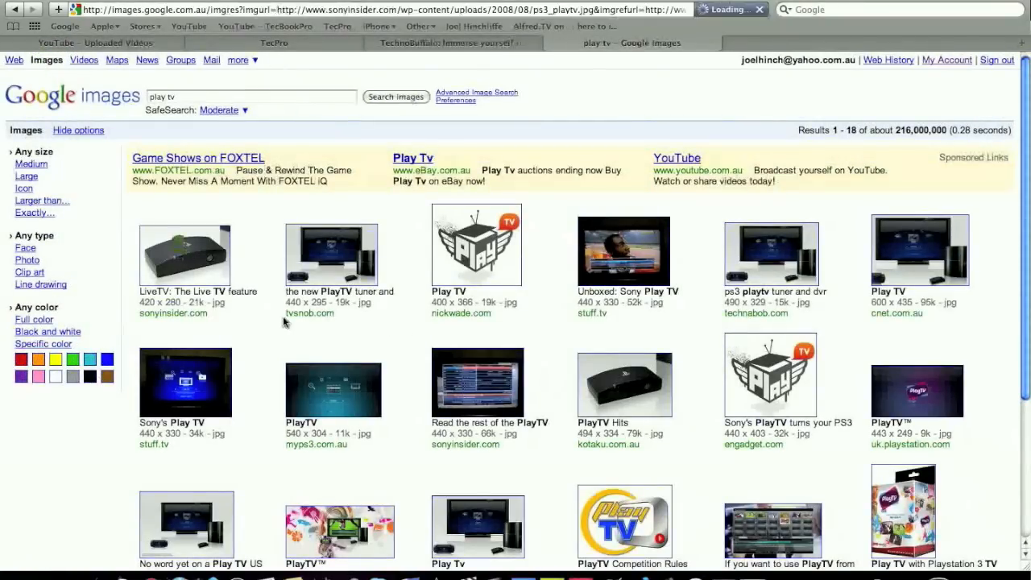
pyautogui.click(184, 255)
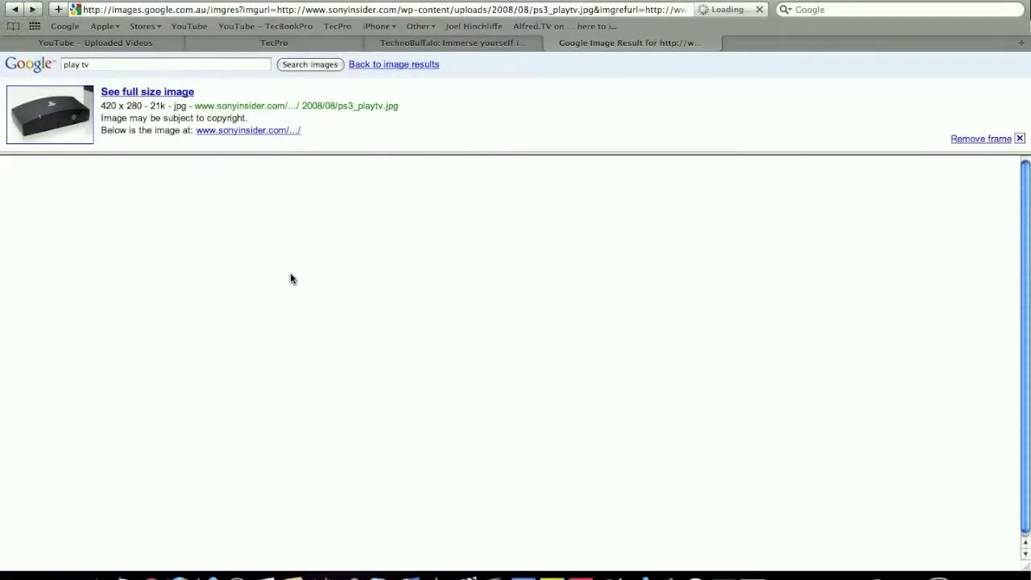
pyautogui.click(393, 64)
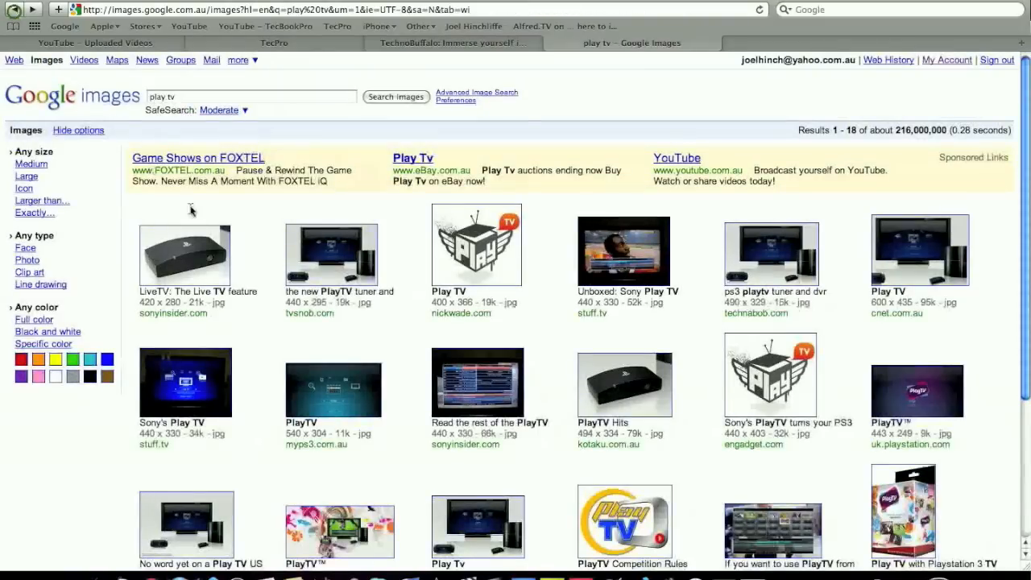
pyautogui.scroll(-3)
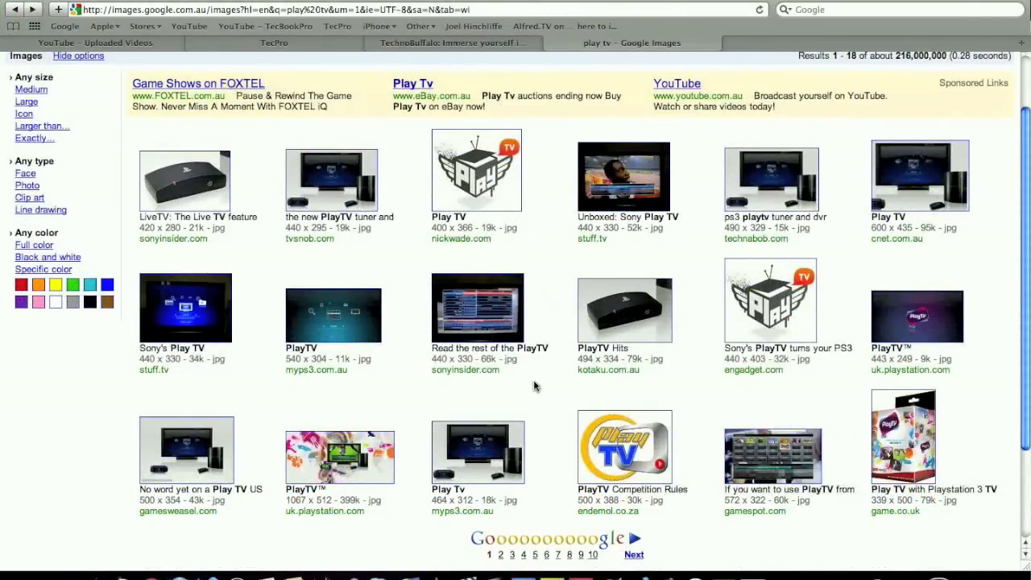
pyautogui.scroll(-3)
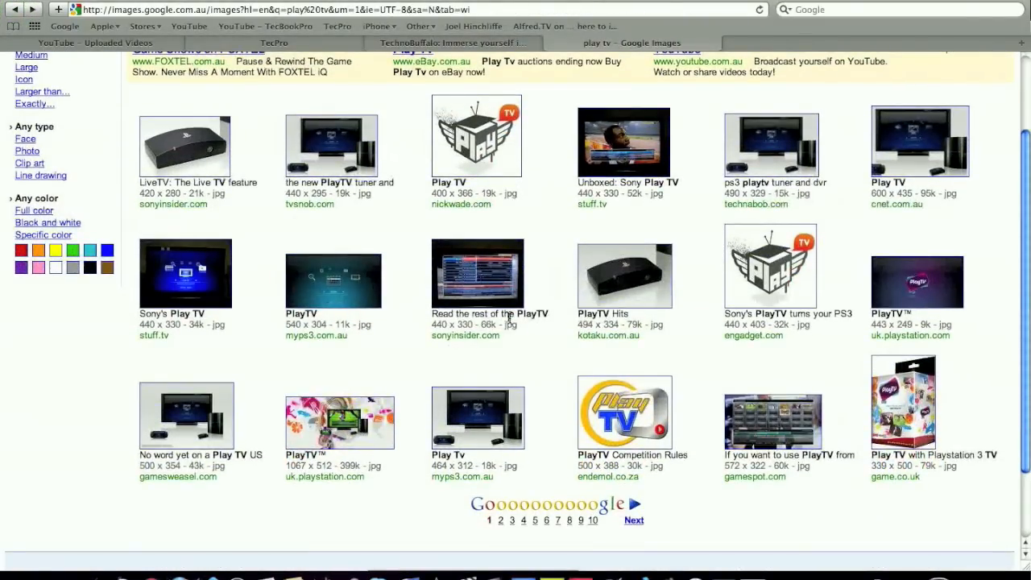
pyautogui.scroll(-3)
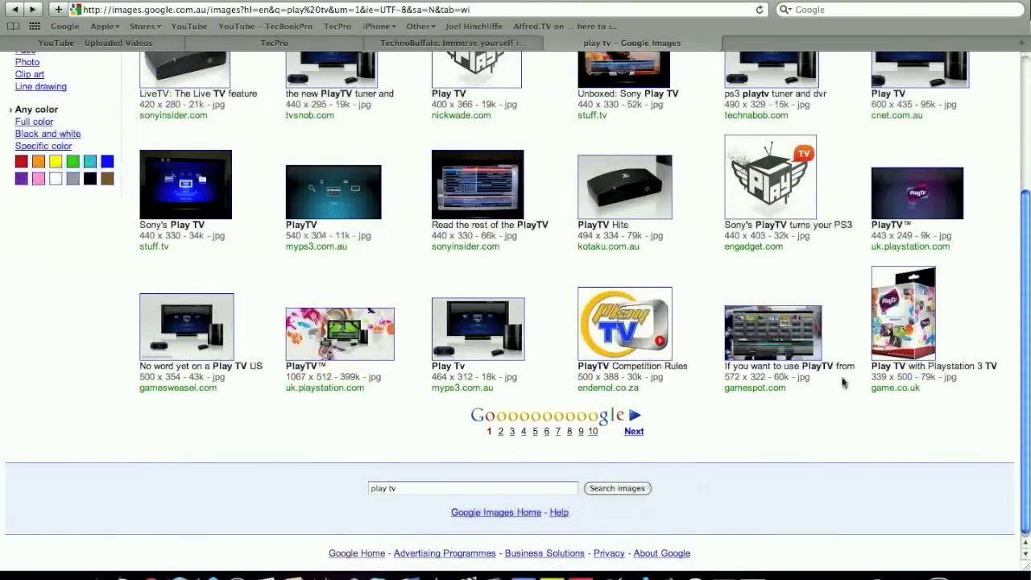
# Step: Check another Play TV result, then return to the TecPro PS3 Slim post at its specs table
pyautogui.click(902, 314)
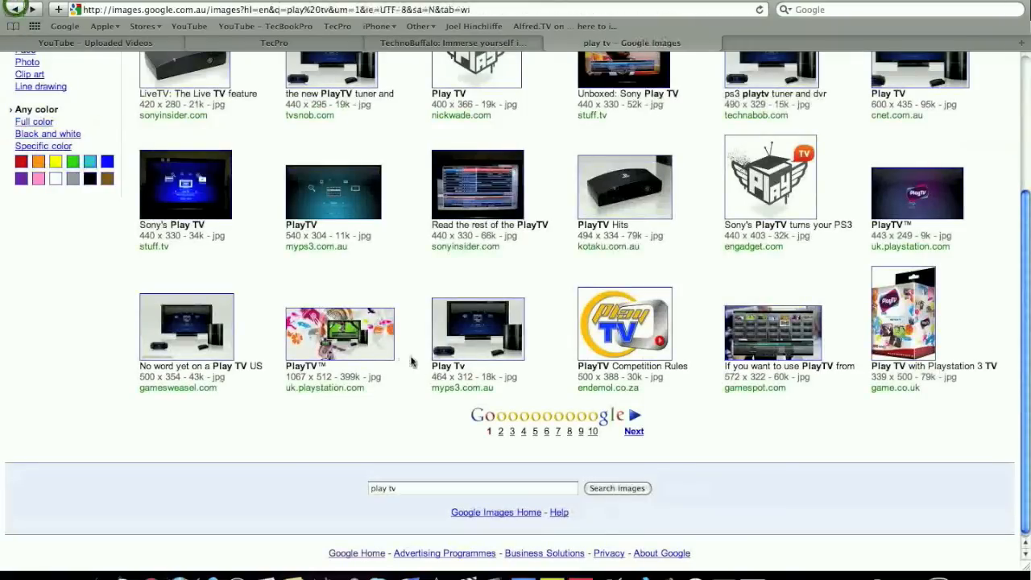
pyautogui.scroll(-3)
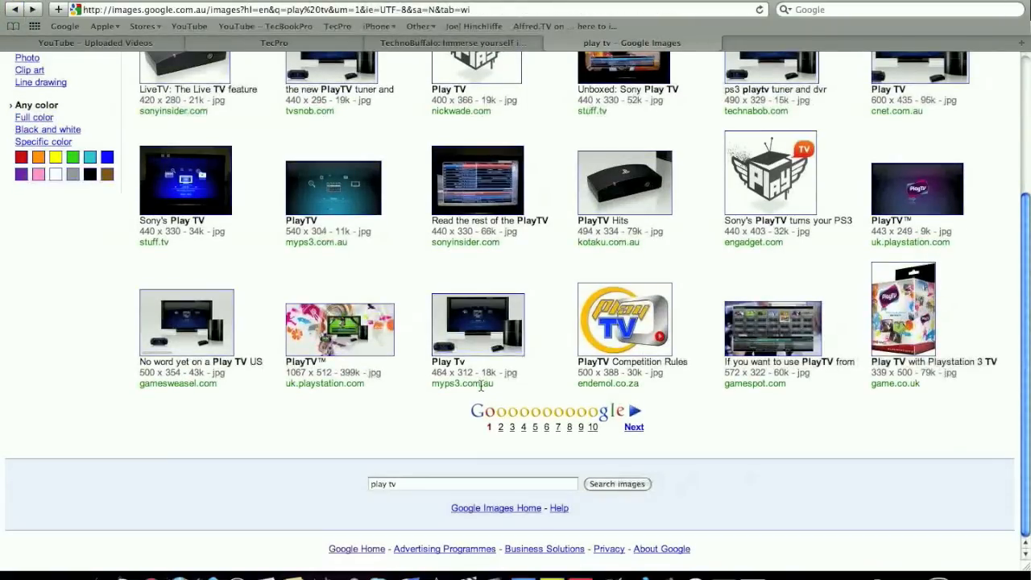
pyautogui.scroll(3)
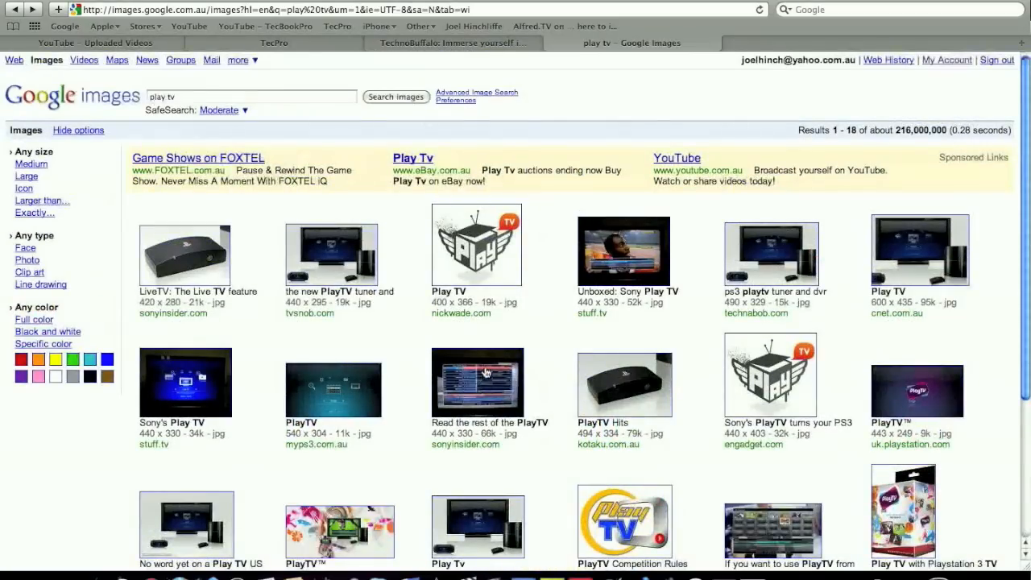
pyautogui.click(454, 42)
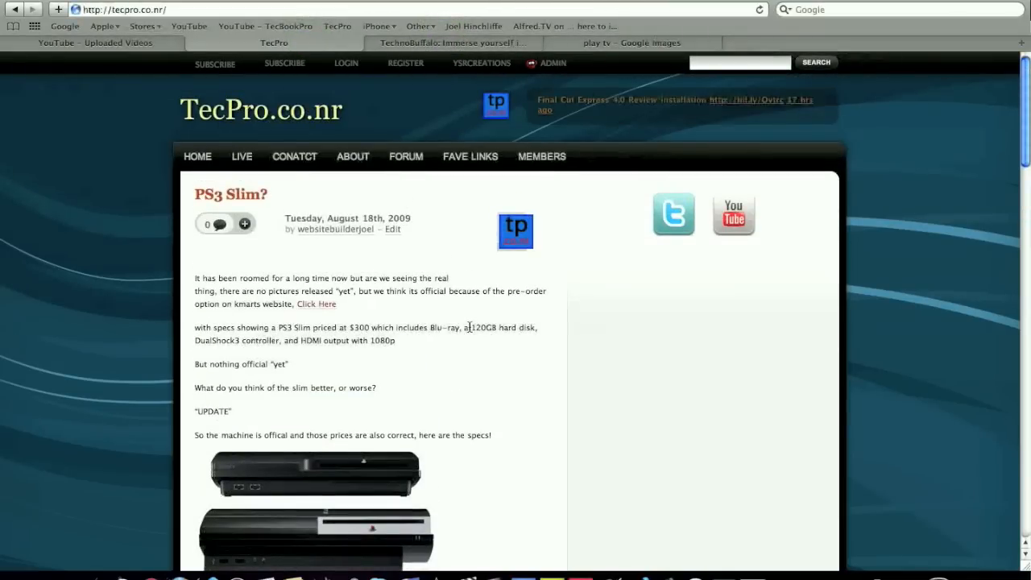
pyautogui.scroll(-3)
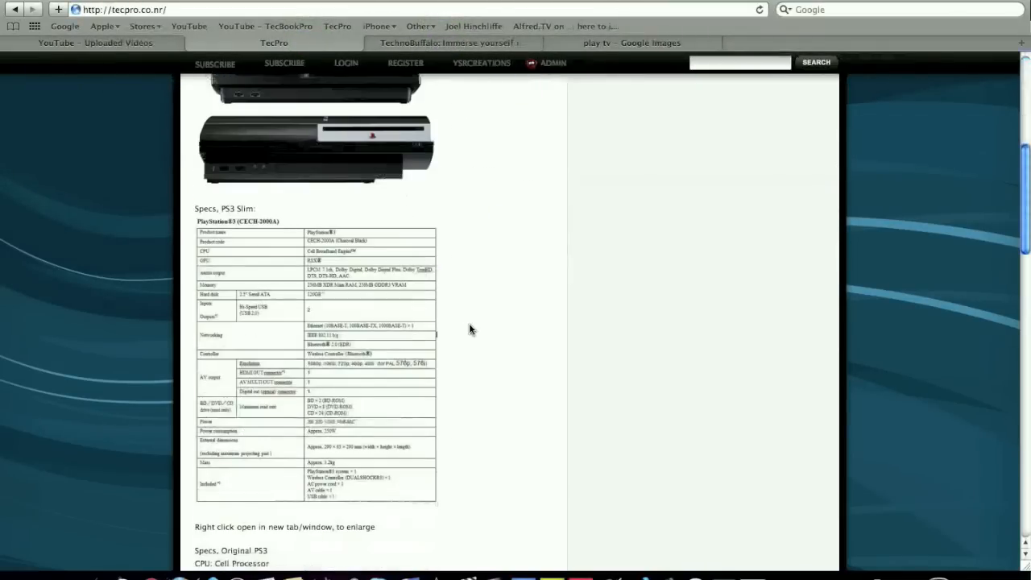